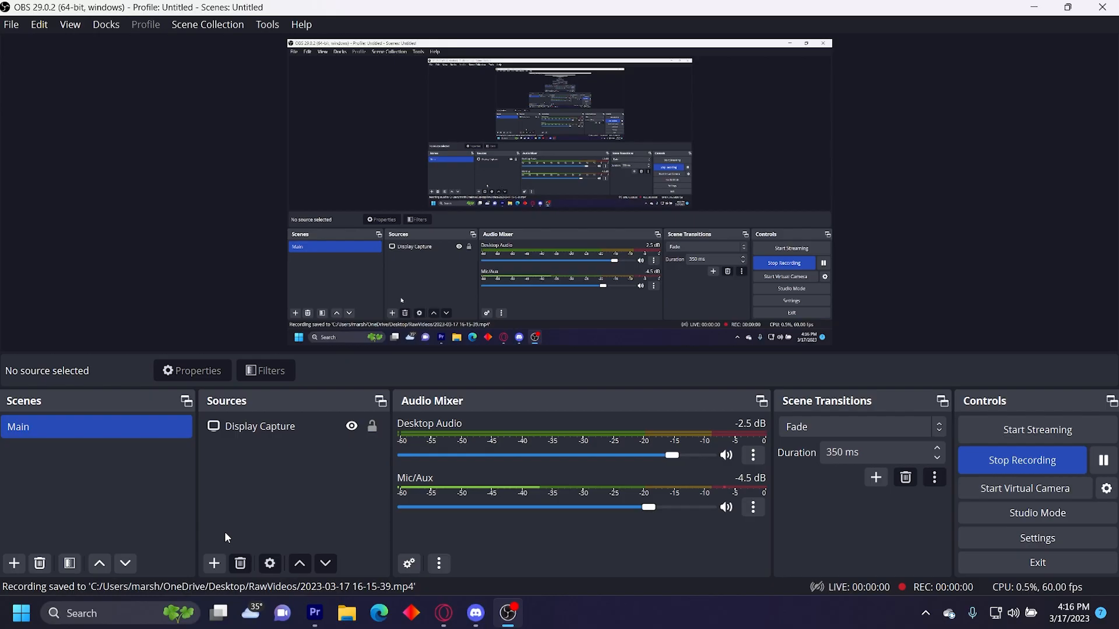
mouse_move(252, 526)
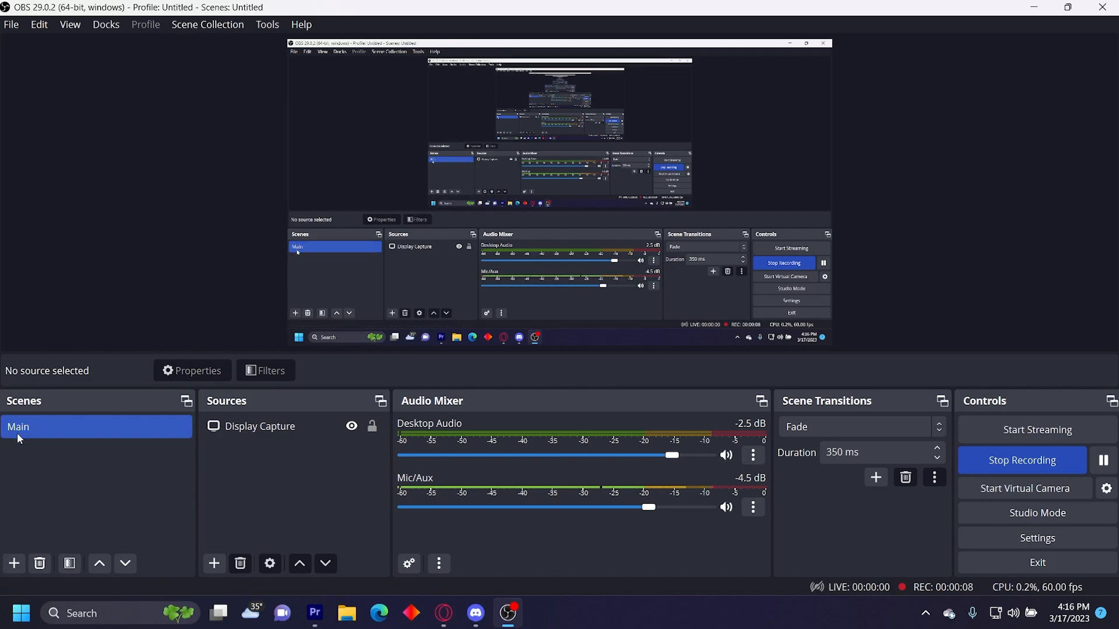
mouse_move(232, 408)
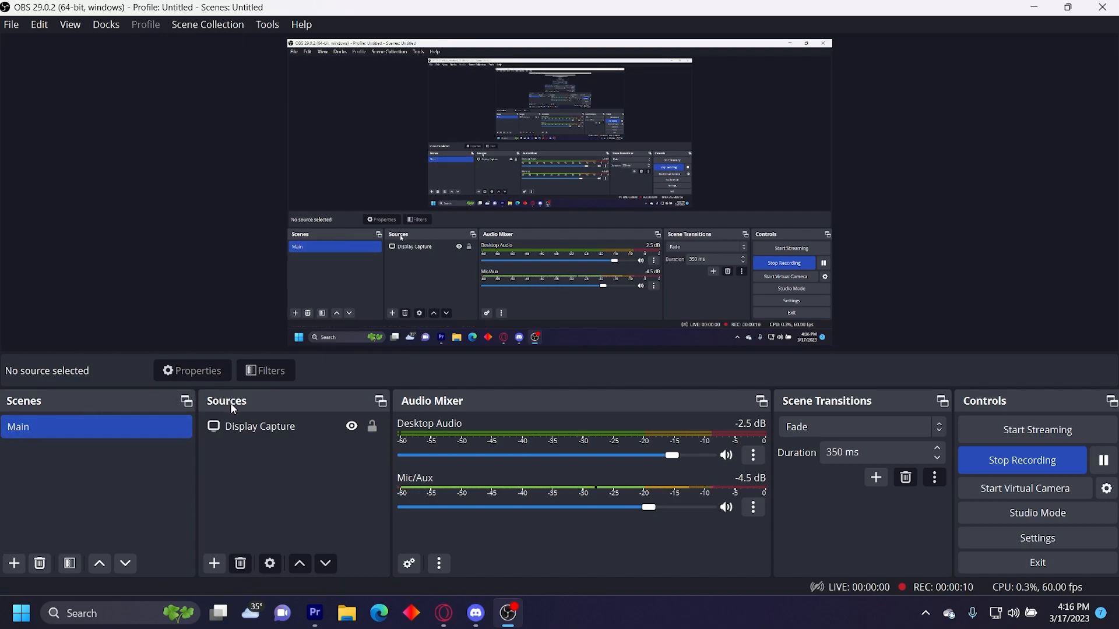
Step: View the Mic/Aux source's properties to confirm the USB Audio CODEC microphone device
left_click(260, 427)
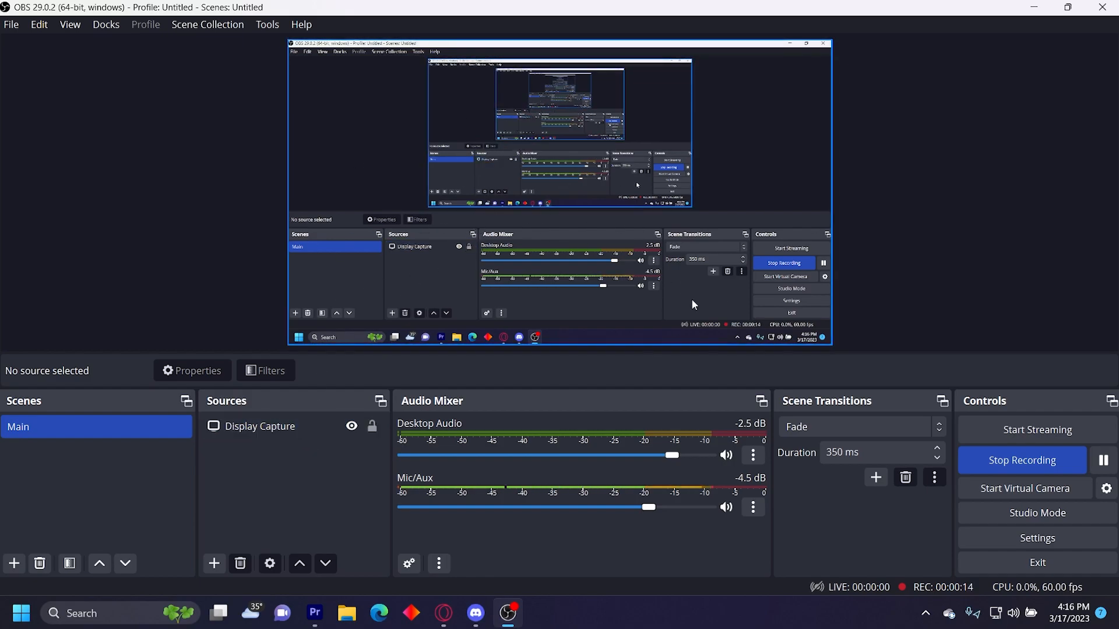
mouse_move(634, 421)
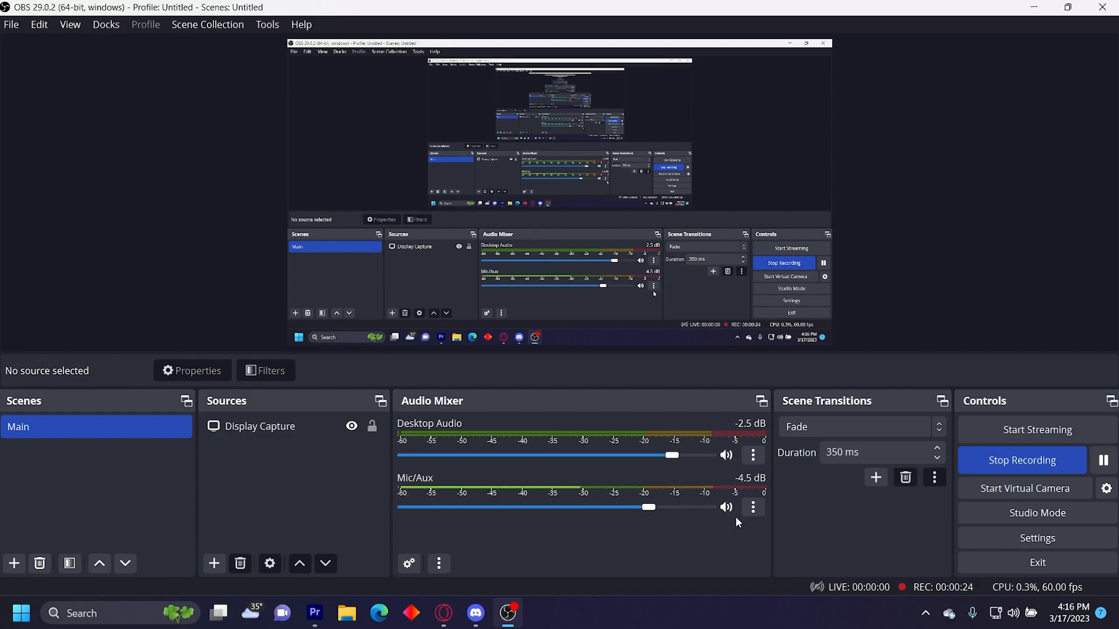
left_click(260, 426)
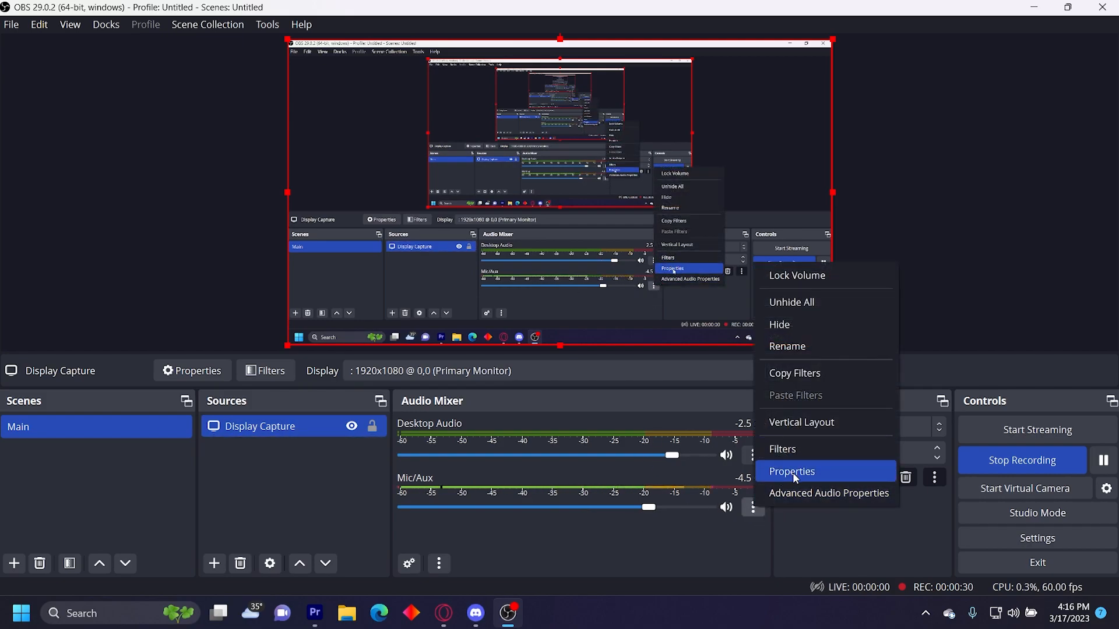
left_click(791, 471)
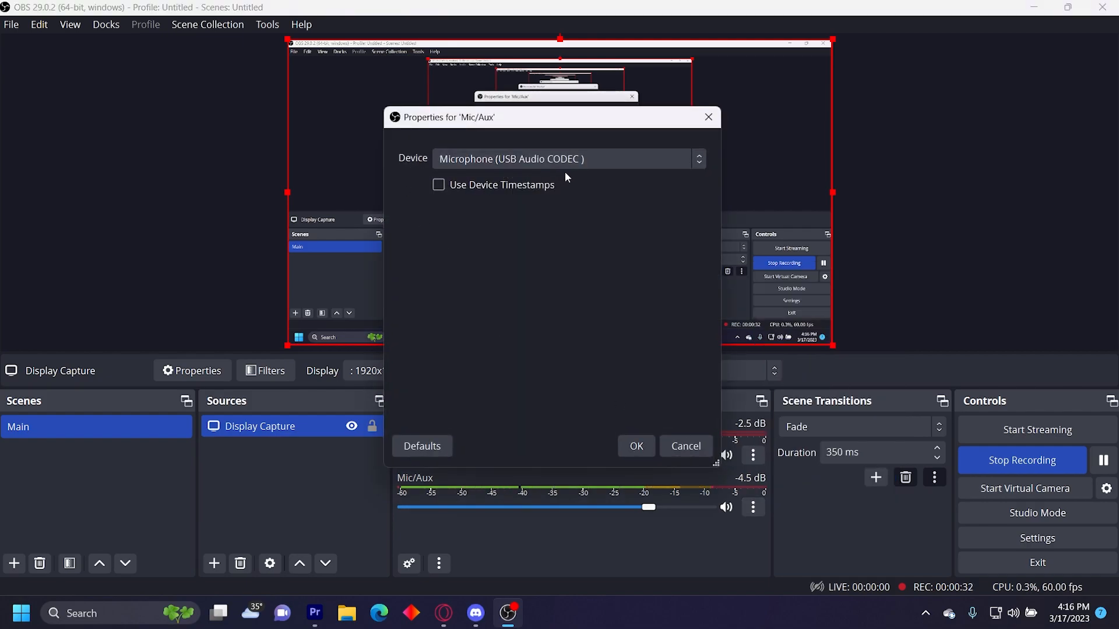
mouse_move(635, 421)
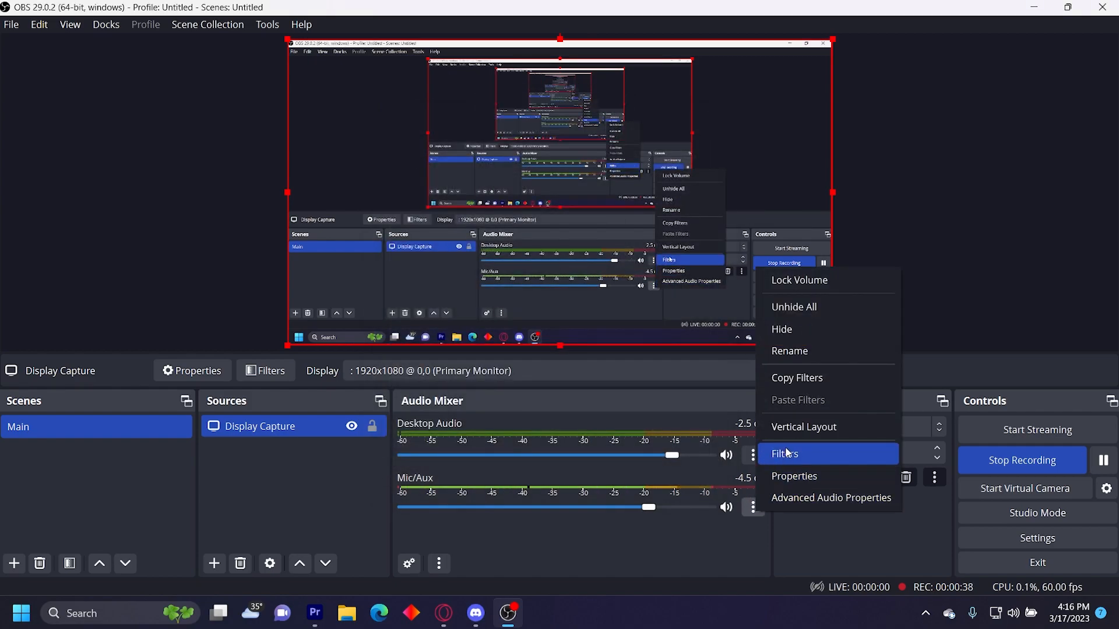
Step: In the Mic/Aux filters, keep Noise Suppression on the RNNoise good-quality method
left_click(783, 453)
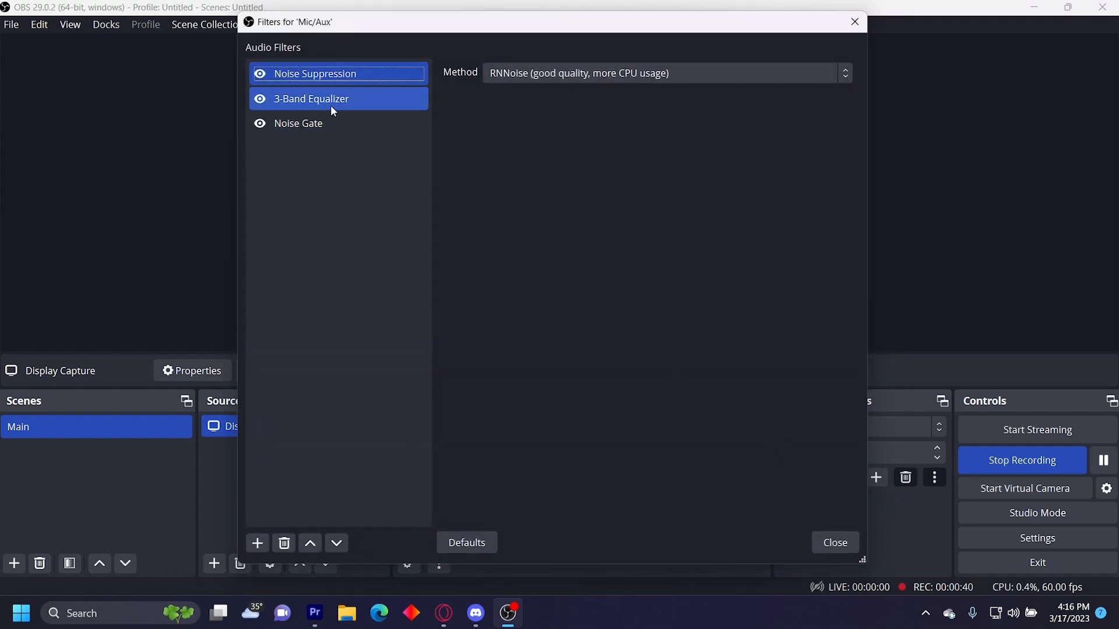
left_click(313, 74)
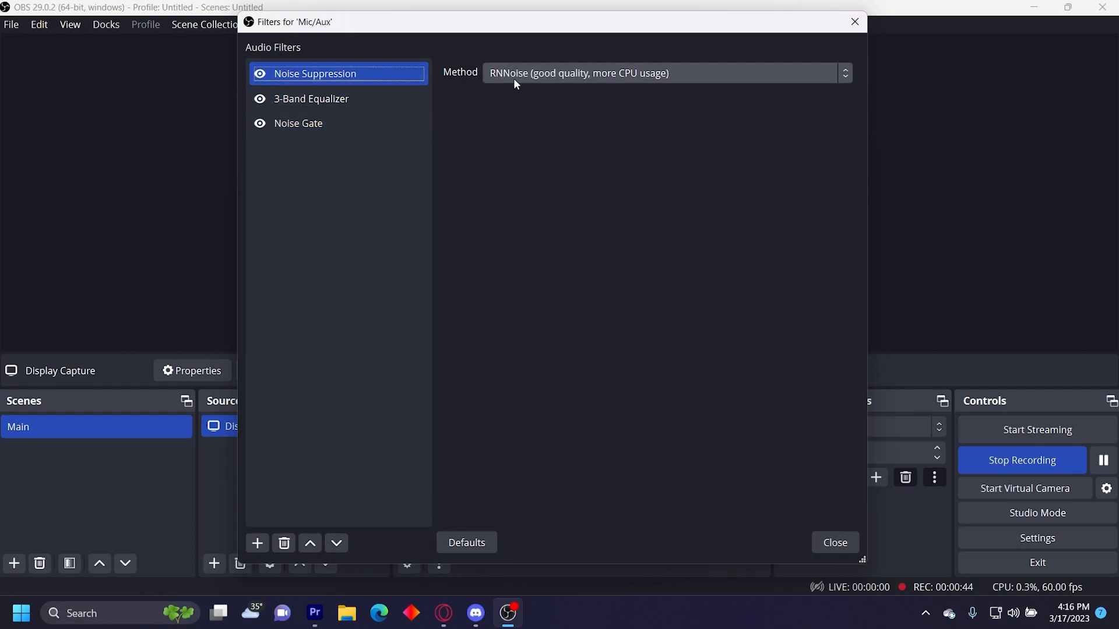
mouse_move(688, 77)
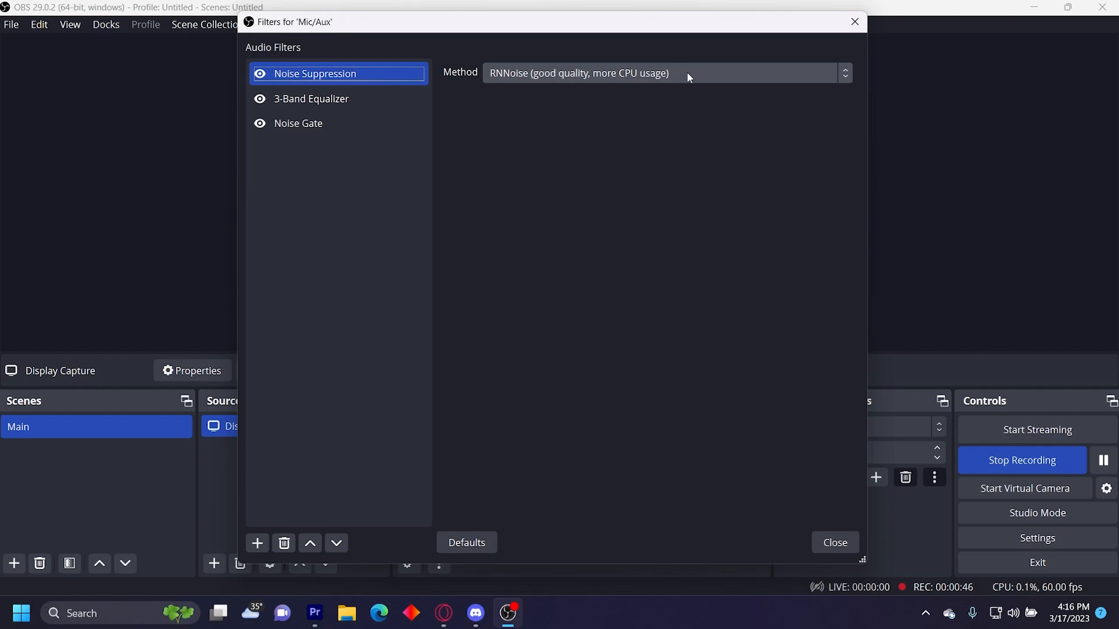
left_click(663, 72)
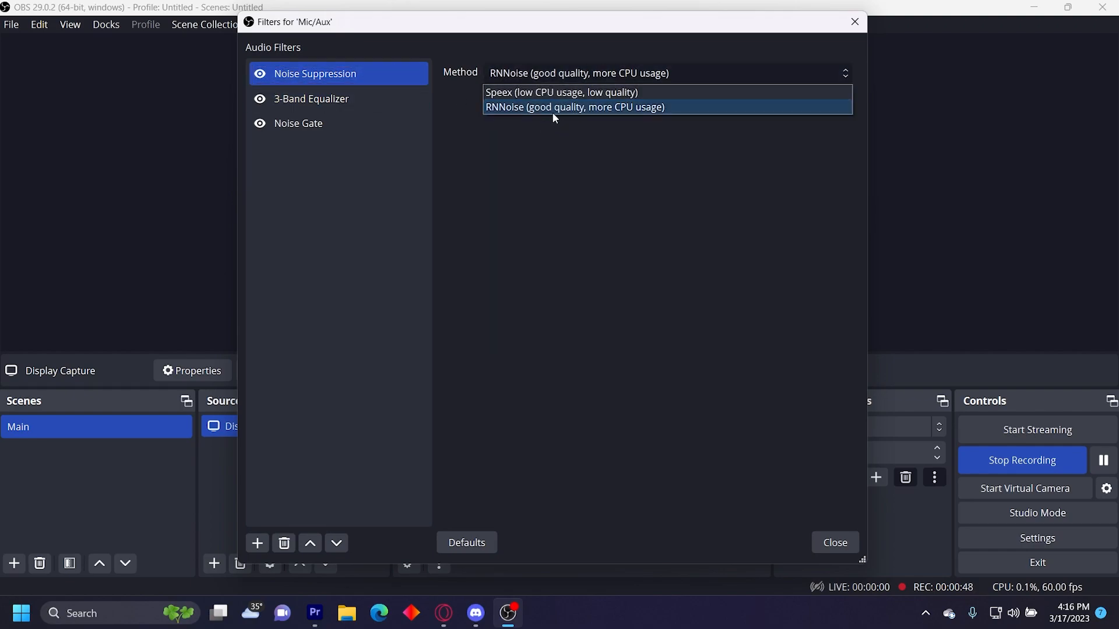
mouse_move(561, 92)
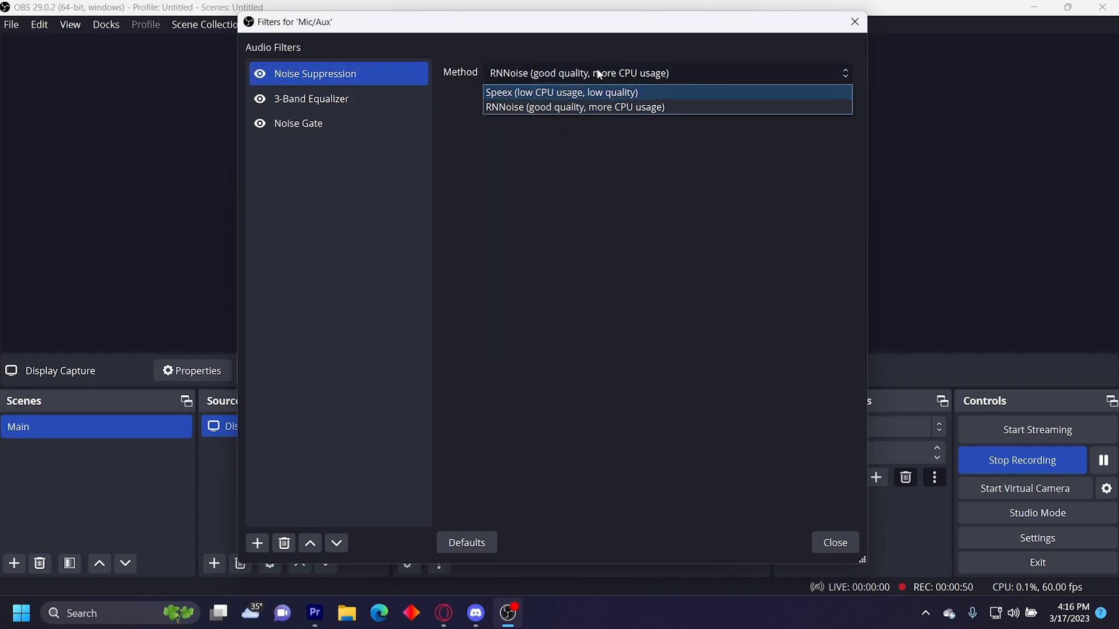
left_click(311, 98)
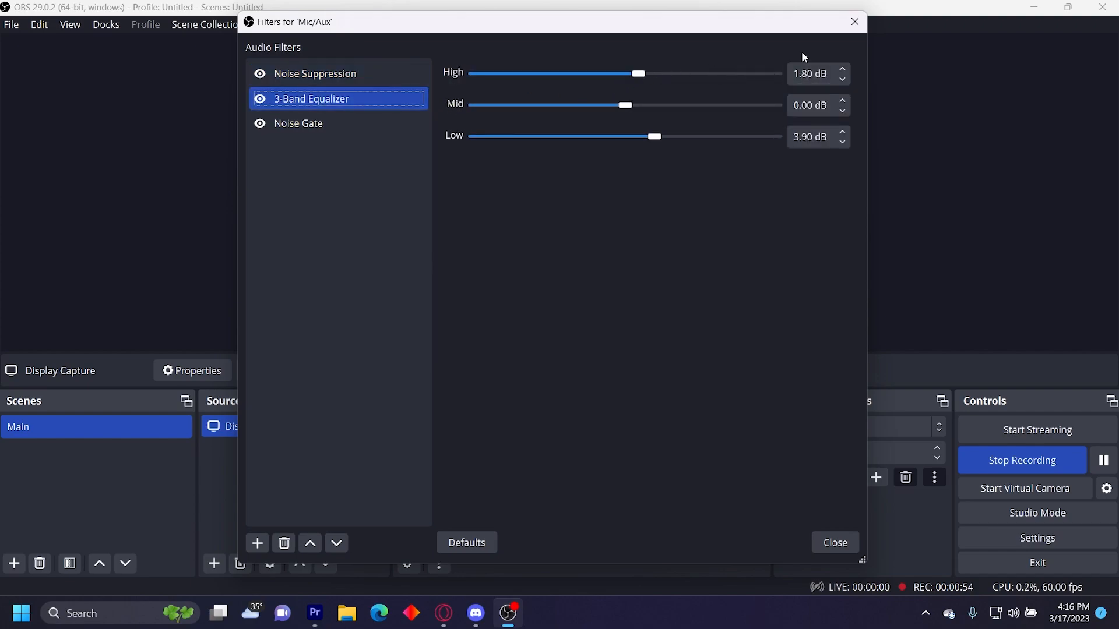
Step: Review the 3-Band Equalizer levels and the Noise Gate thresholds of -53 dB close and -29 dB open
left_click(810, 105)
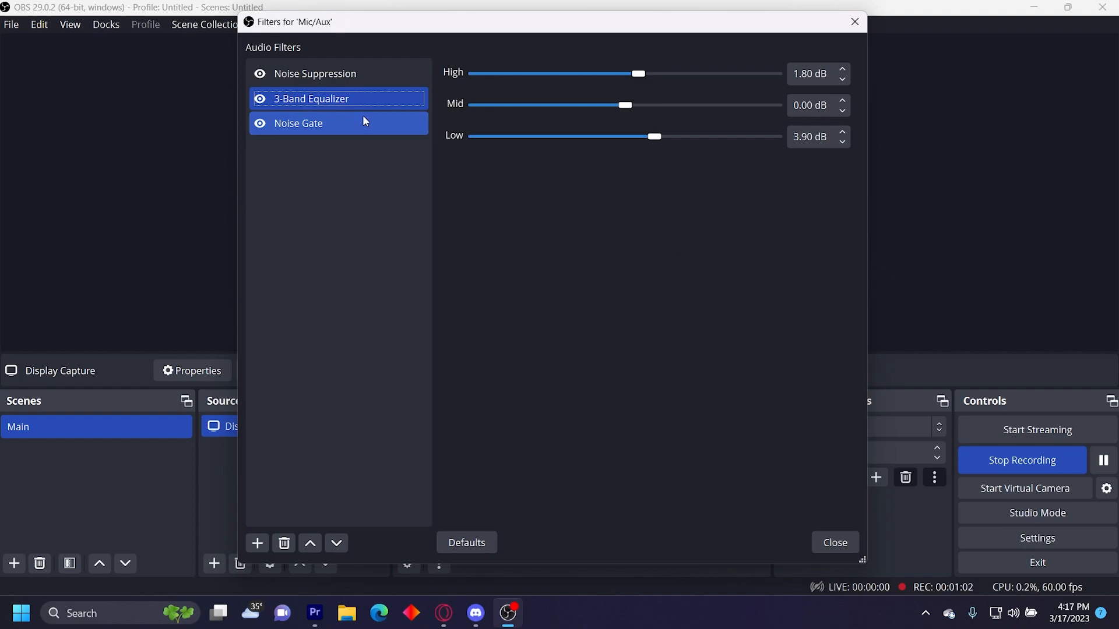
left_click(297, 123)
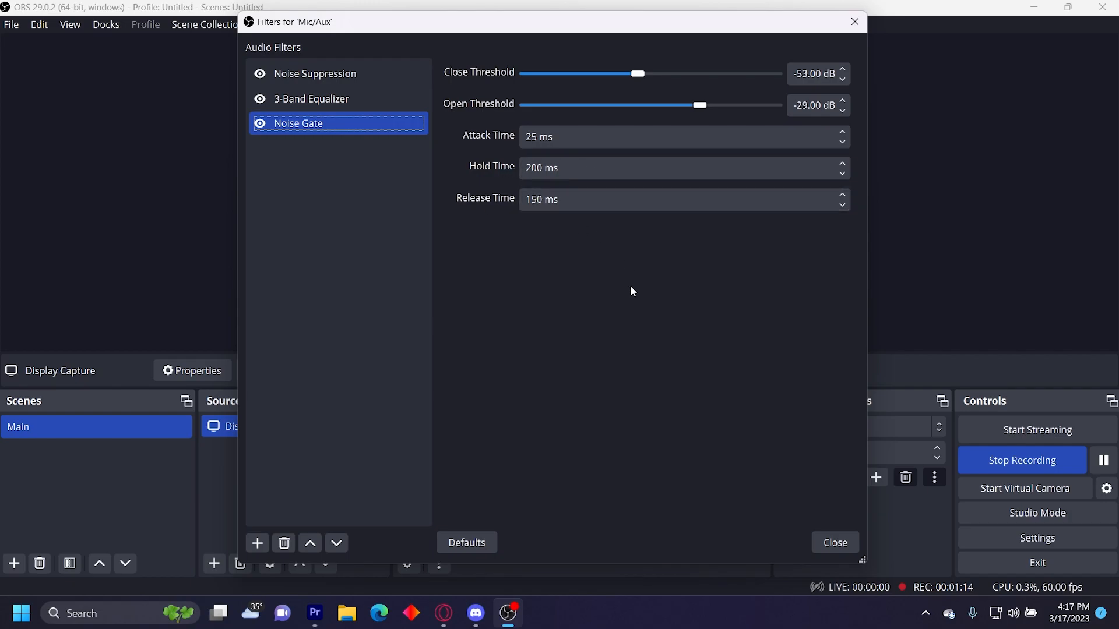
Step: Close the filters window and bring up OBS Settings on the Audio page
left_click(833, 542)
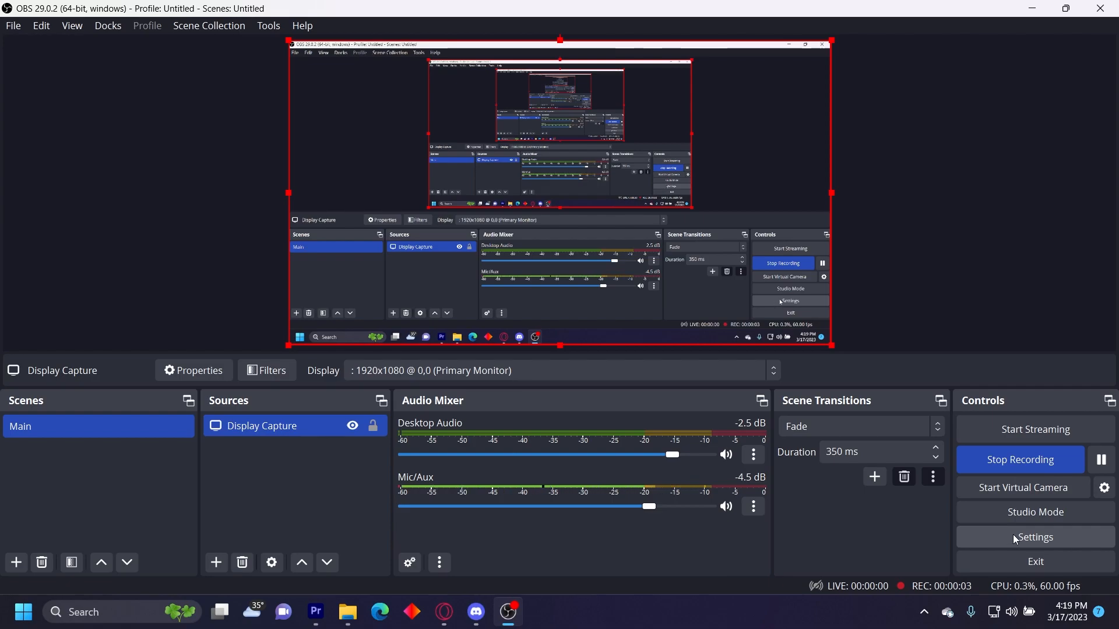
left_click(1034, 536)
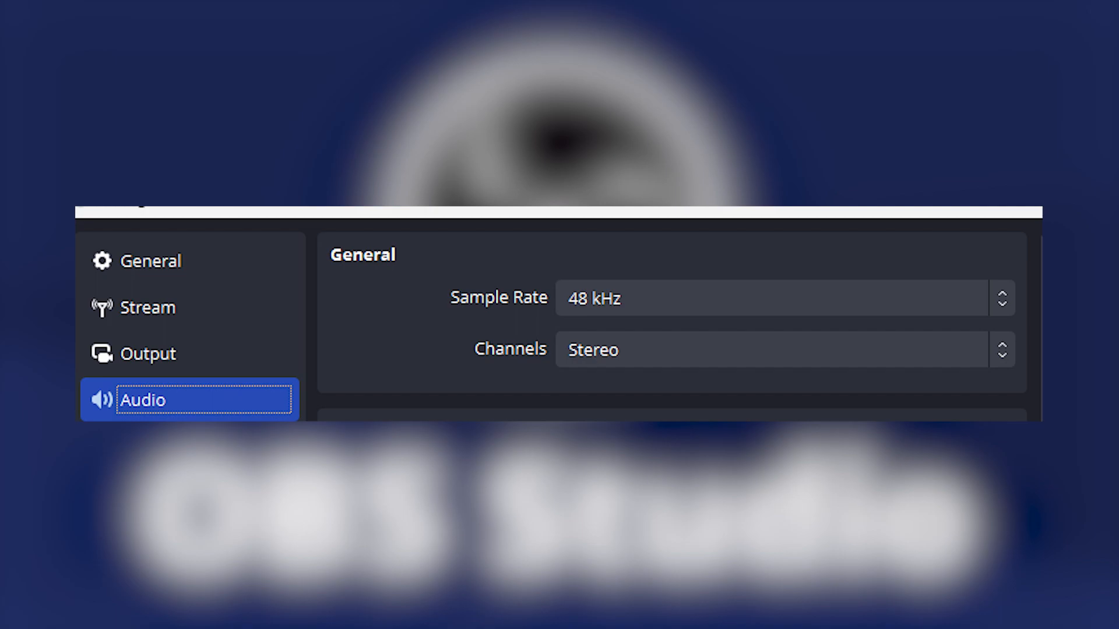
Step: Switch from the 48 kHz stereo Audio page to Video settings showing 1920x1080 at 60 FPS
left_click(106, 336)
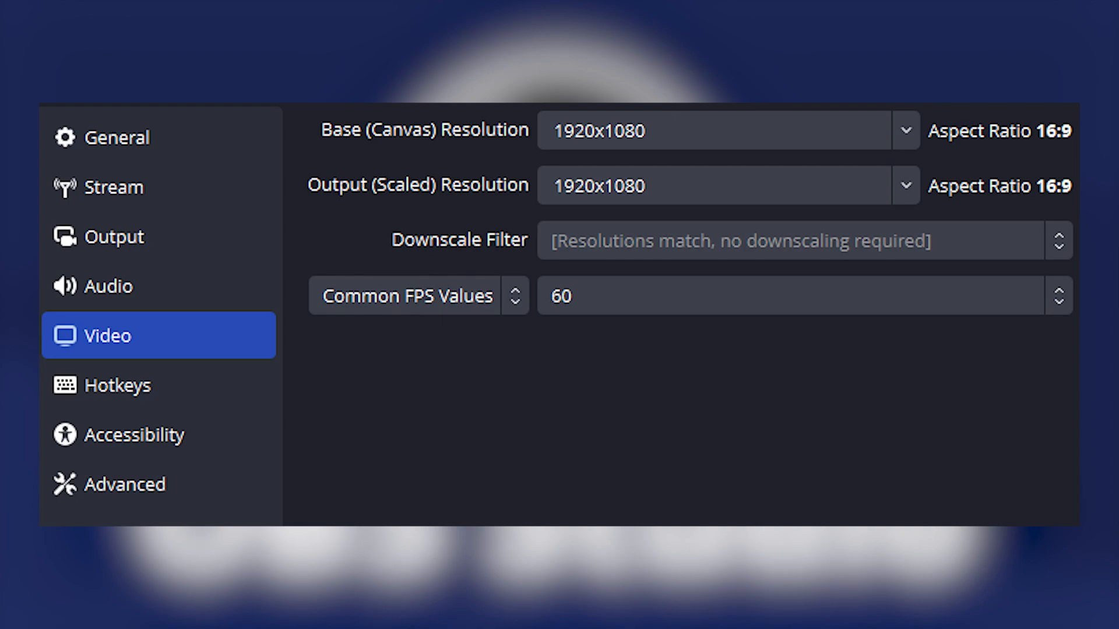